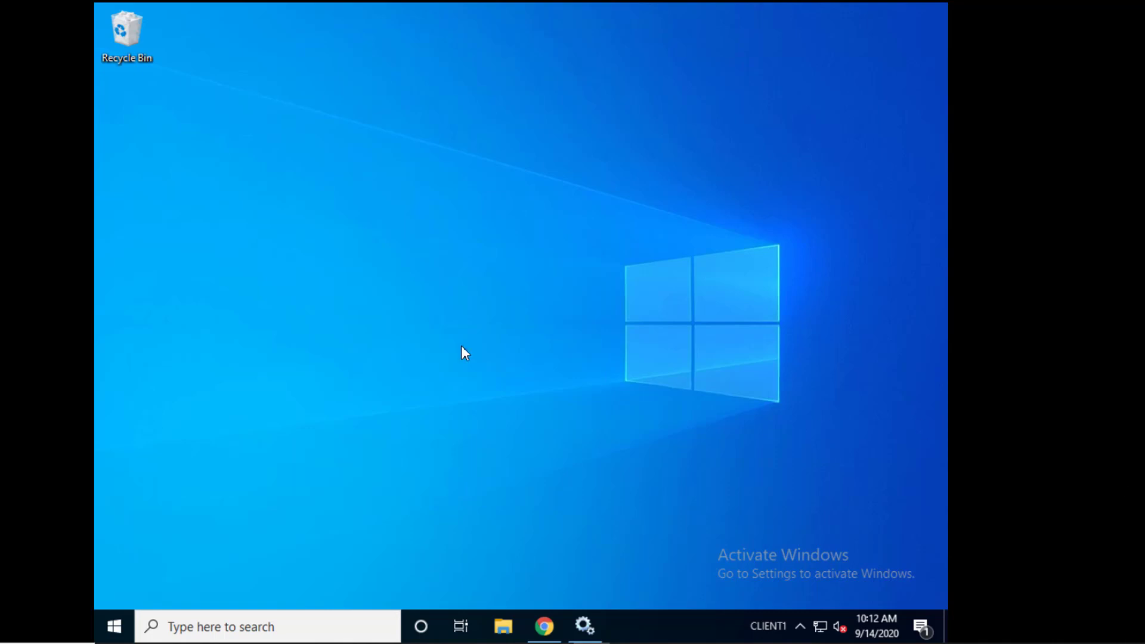
mouse_move(471, 253)
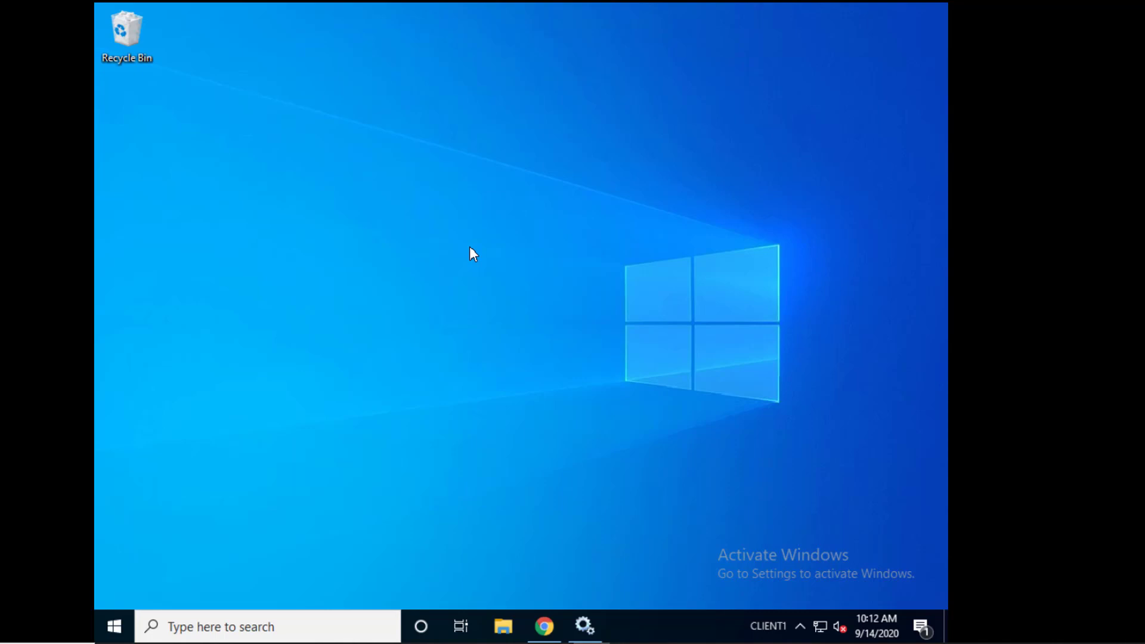
mouse_move(577, 547)
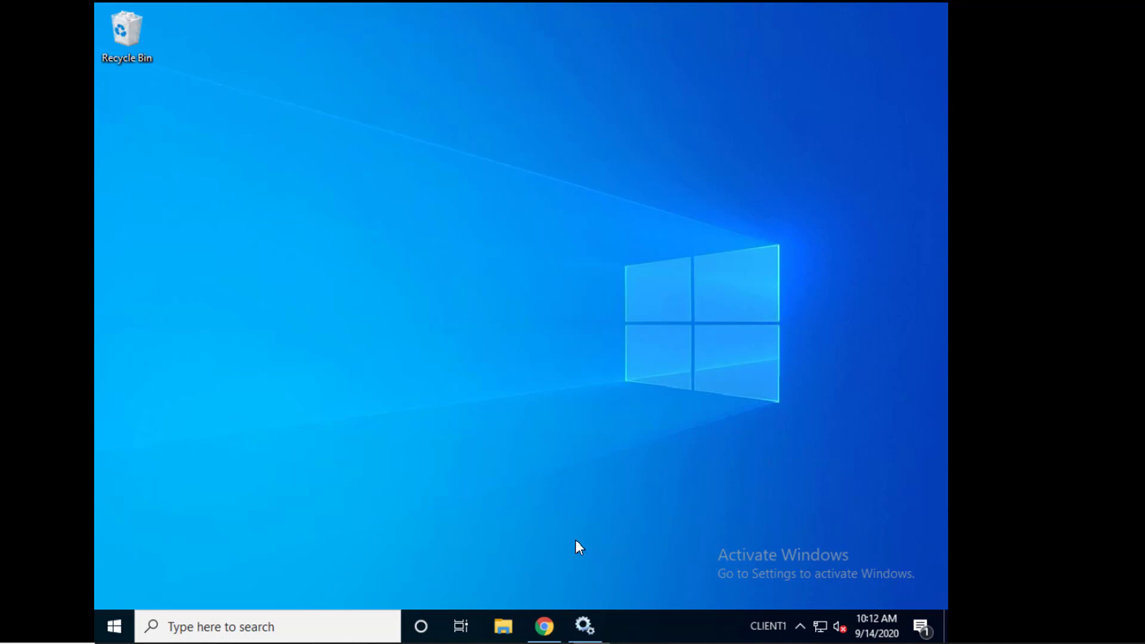
Bring the Chrome window with the ServiceNow Service Catalog home page to the front
click(544, 626)
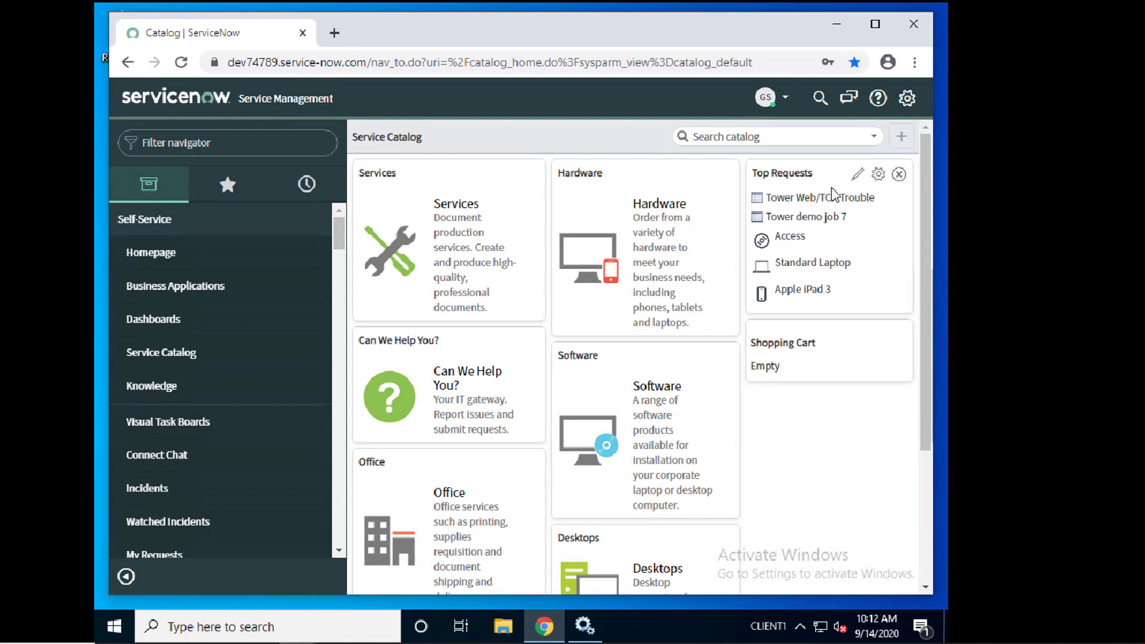
mouse_move(227, 380)
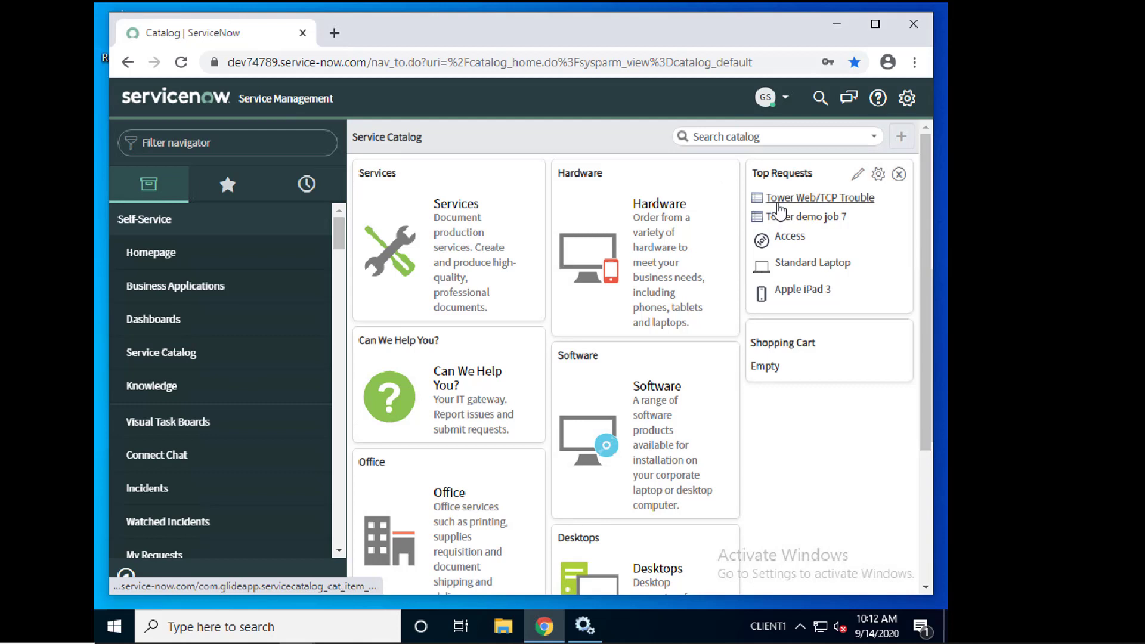
click(819, 196)
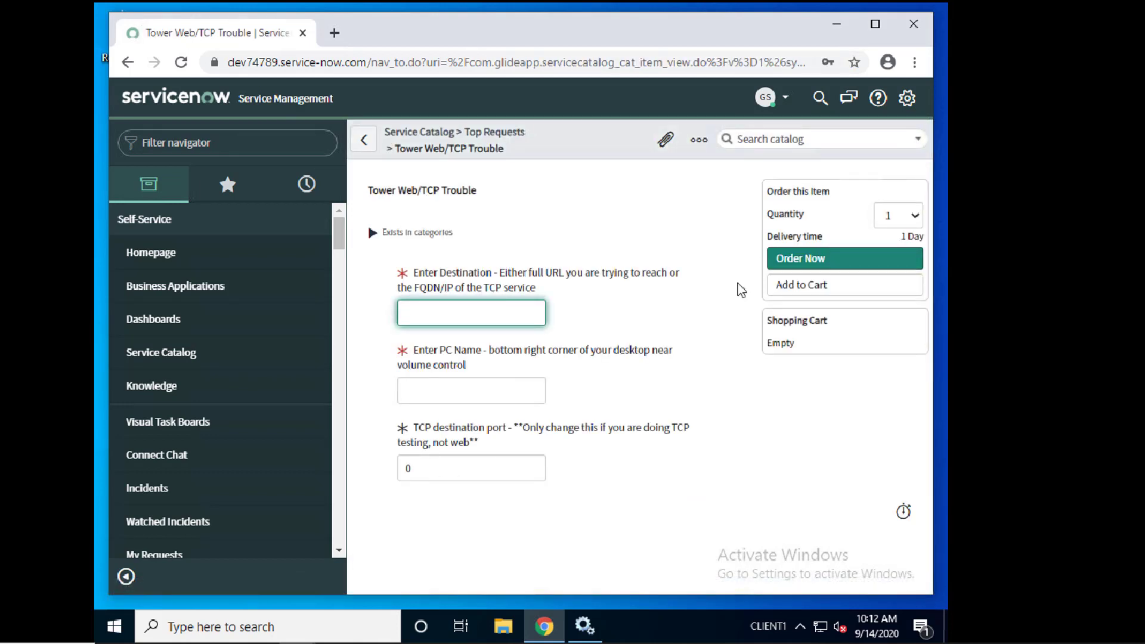
mouse_move(633, 334)
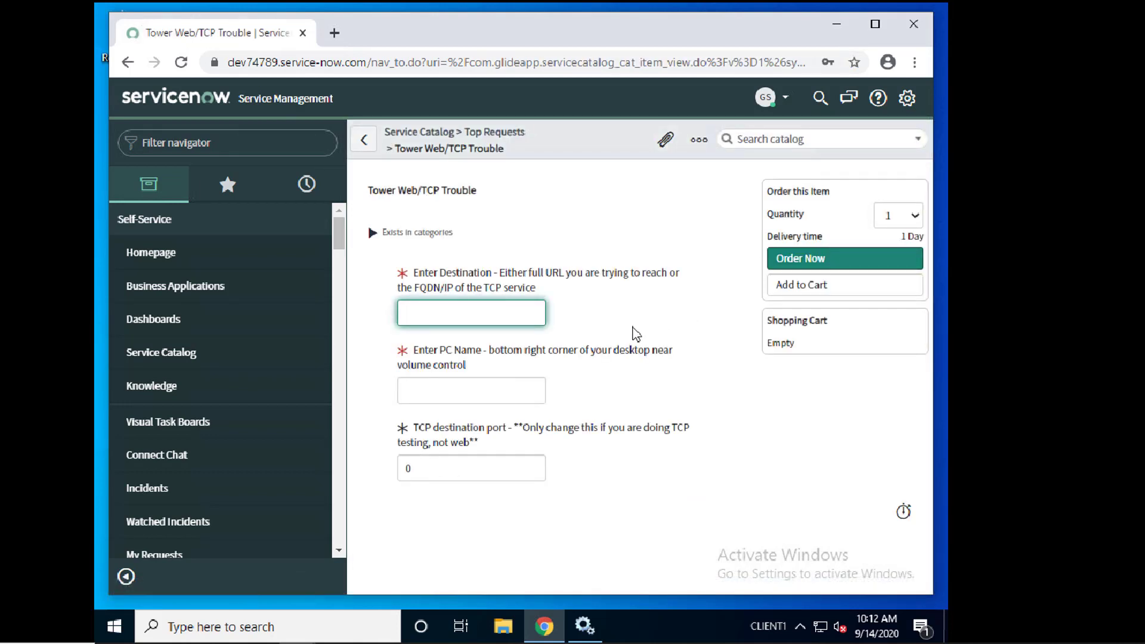
click(470, 313)
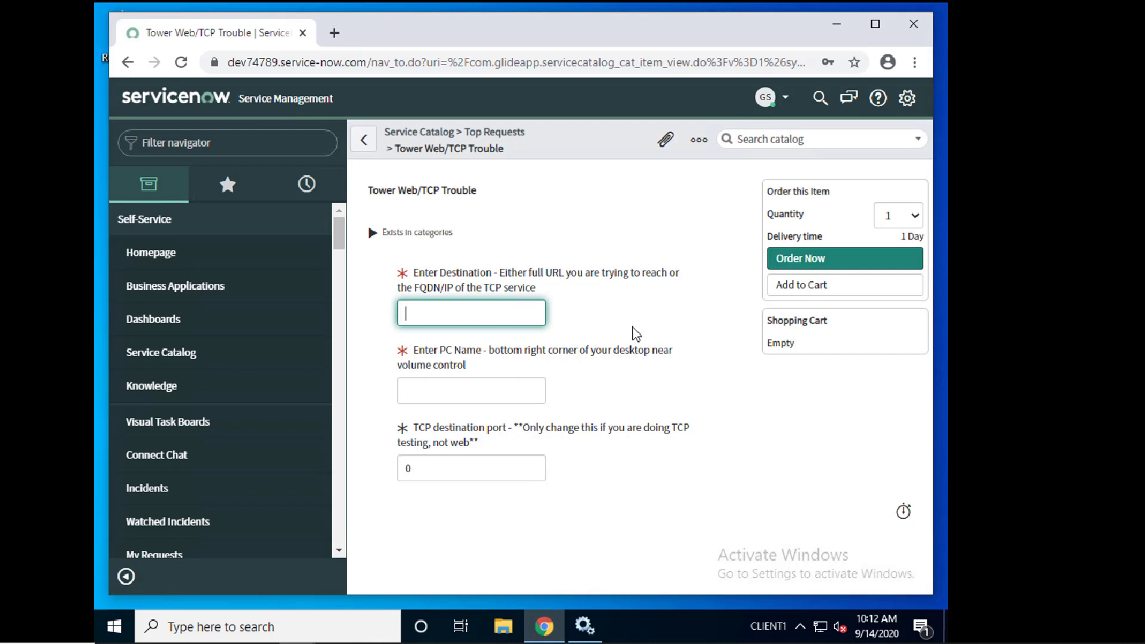
text(http://)
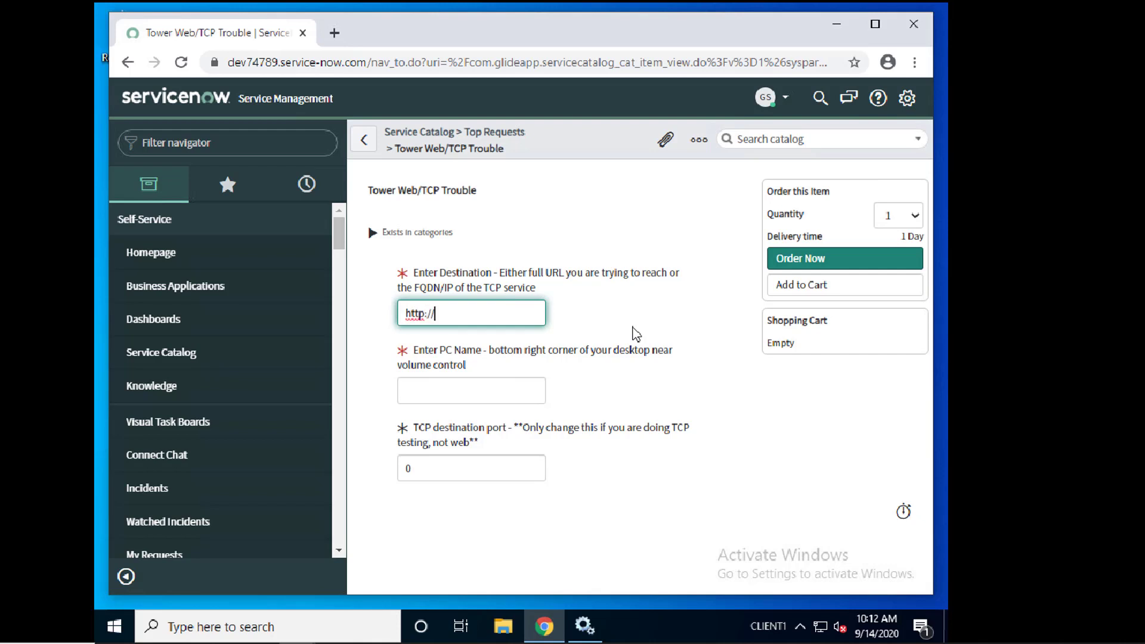
text(gregsowell.com)
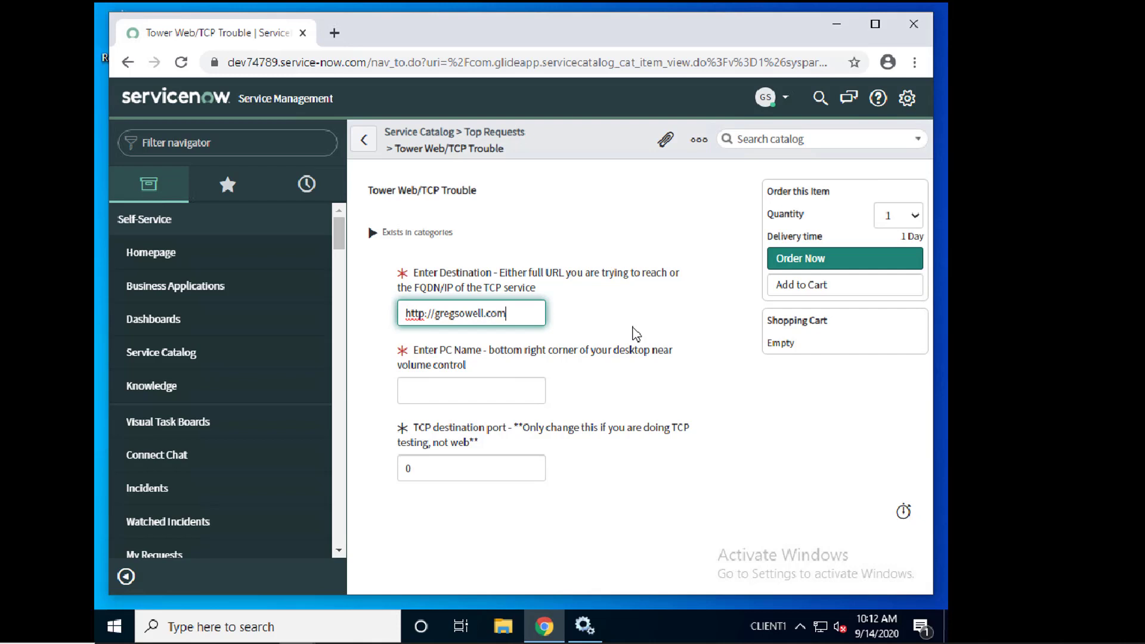
Fill the PC Name field with 'client1', leaving the port at 0
click(472, 390)
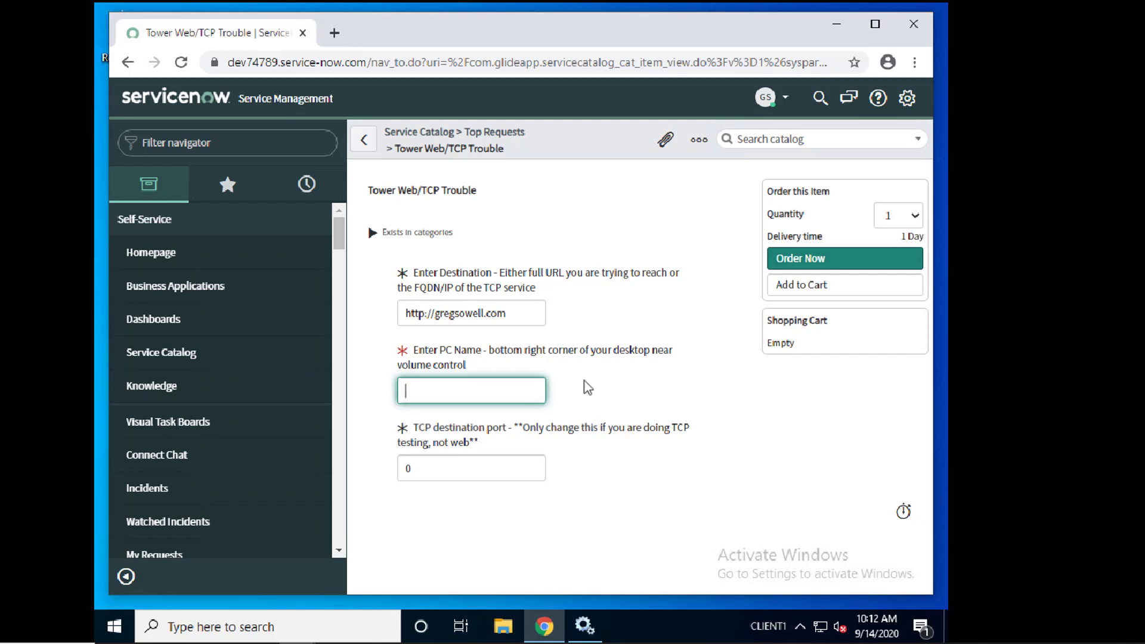
text(clie)
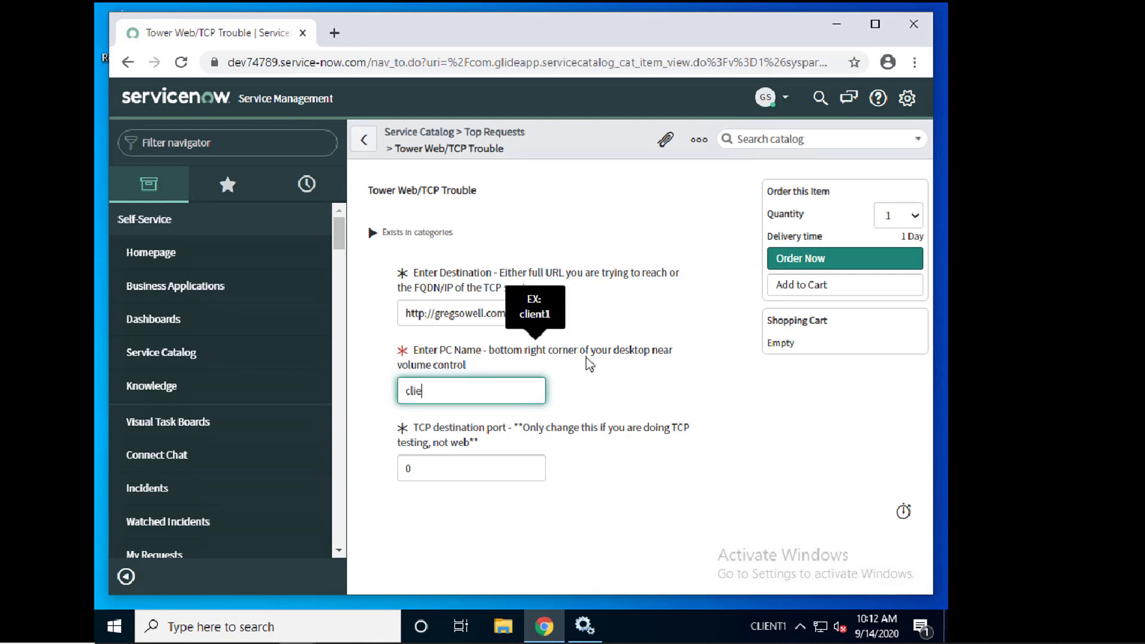
text(nt1)
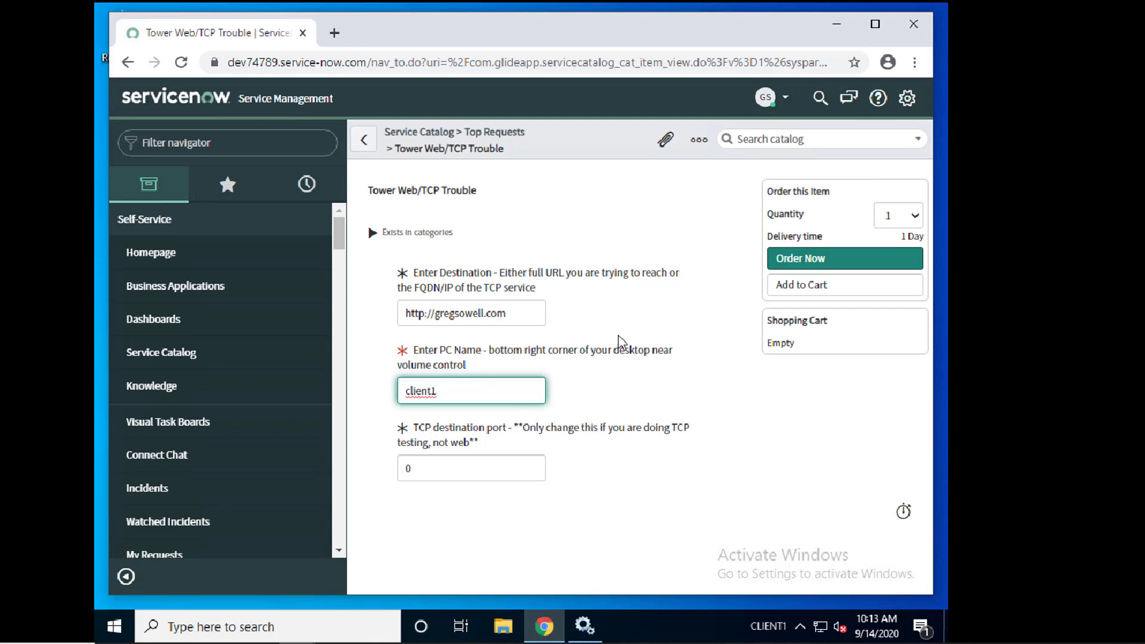
mouse_move(599, 343)
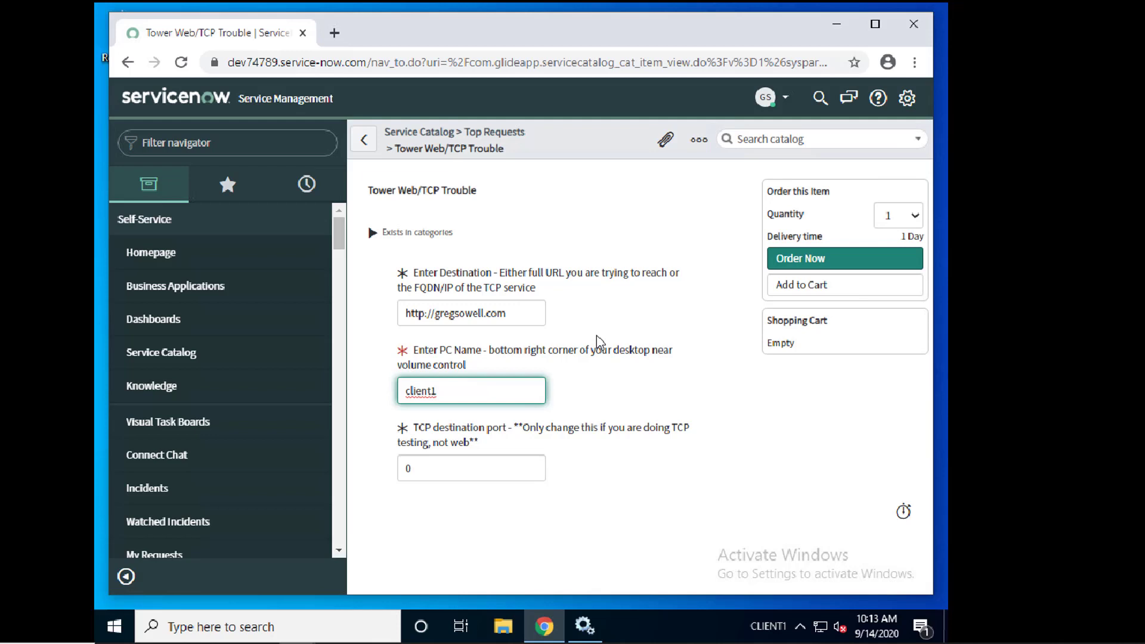
click(472, 390)
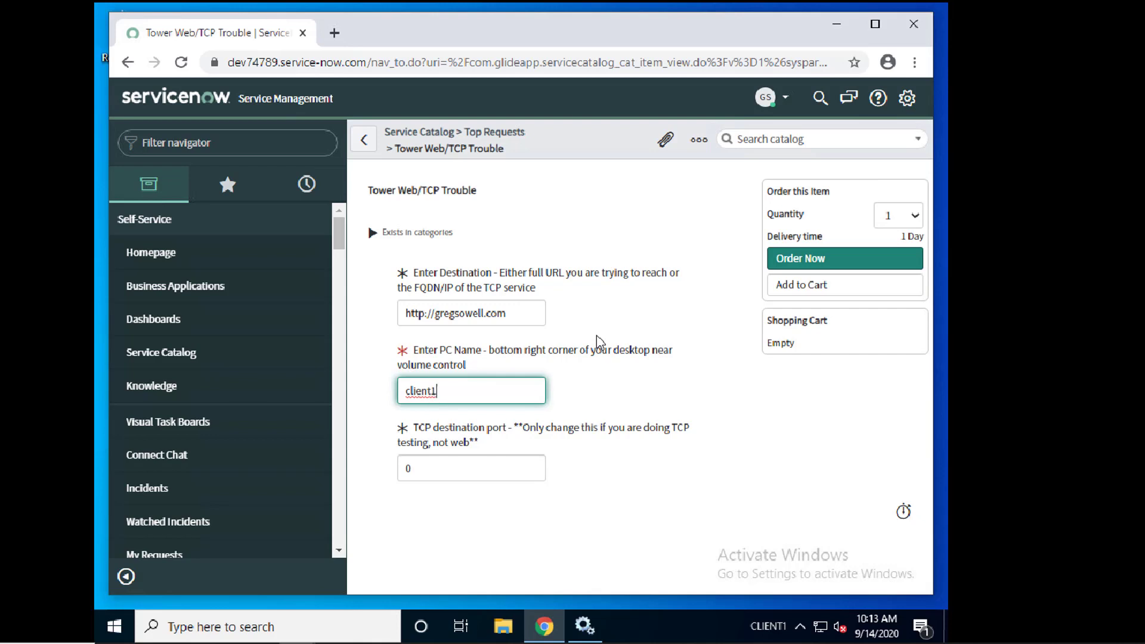
mouse_move(706, 337)
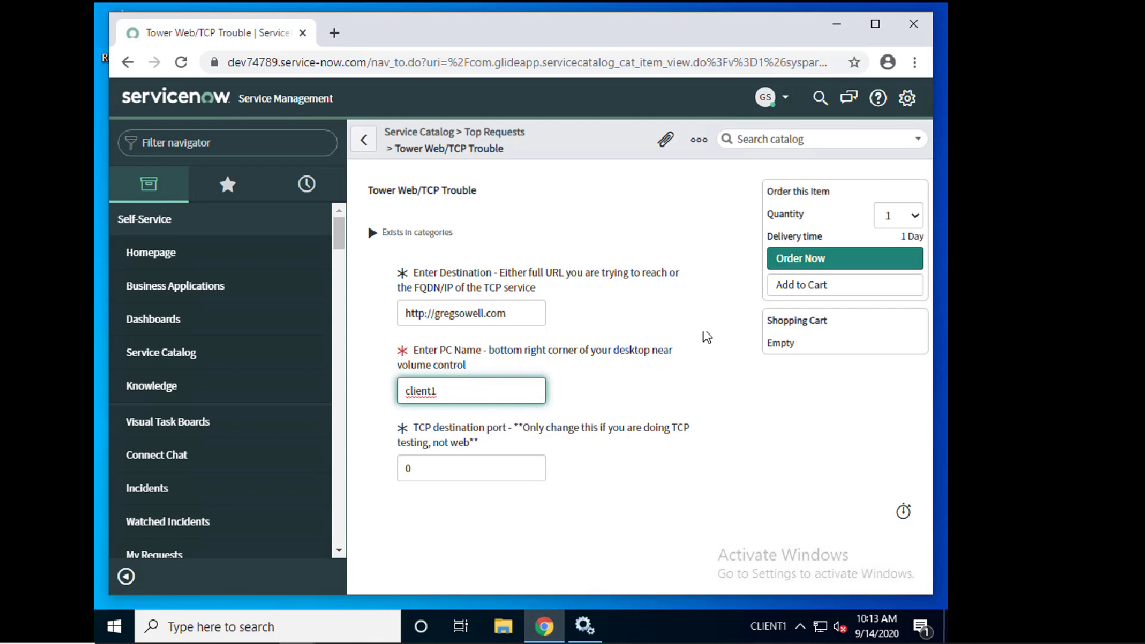
Order the Tower Web/TCP Trouble request now
click(844, 258)
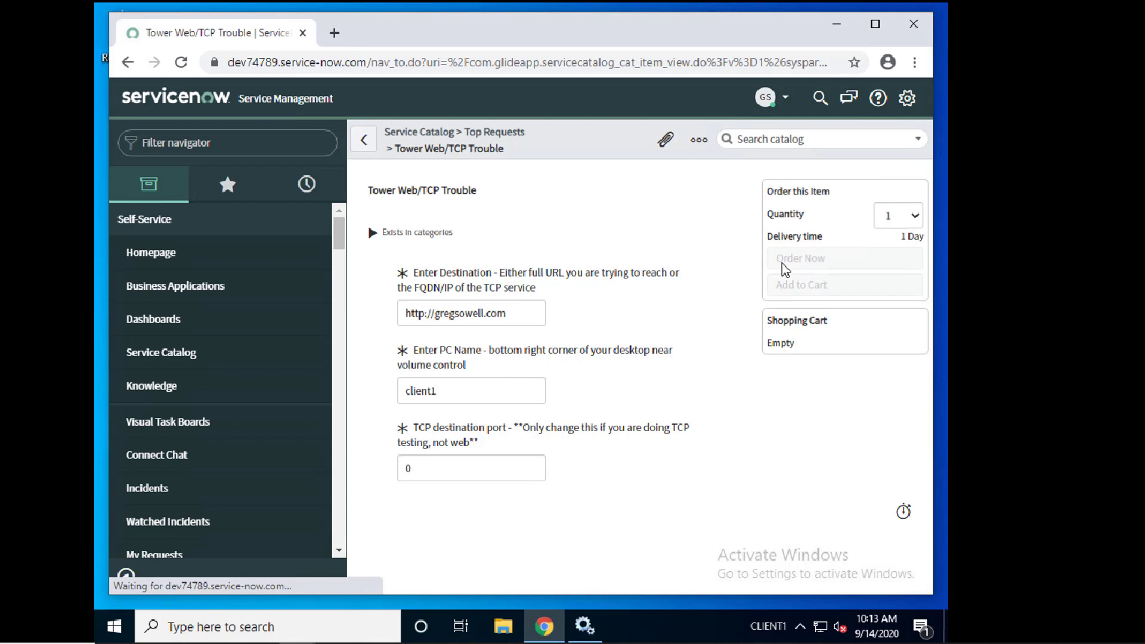
mouse_move(562, 245)
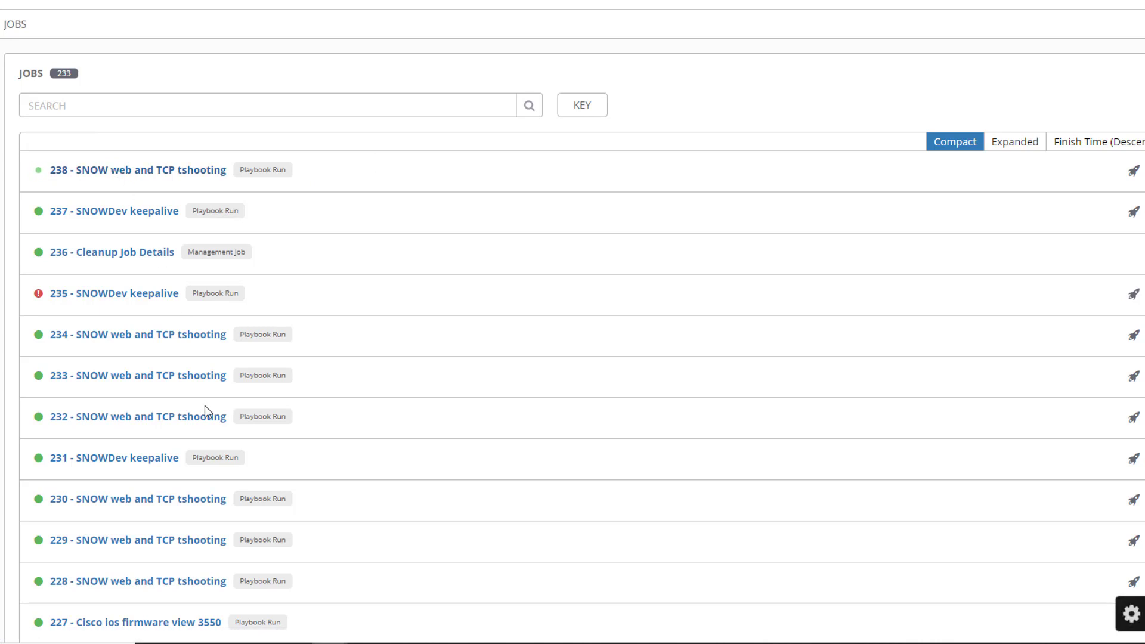
Pick out the client1 value in the job's Extra Variables before the network diagram slide
click(141, 169)
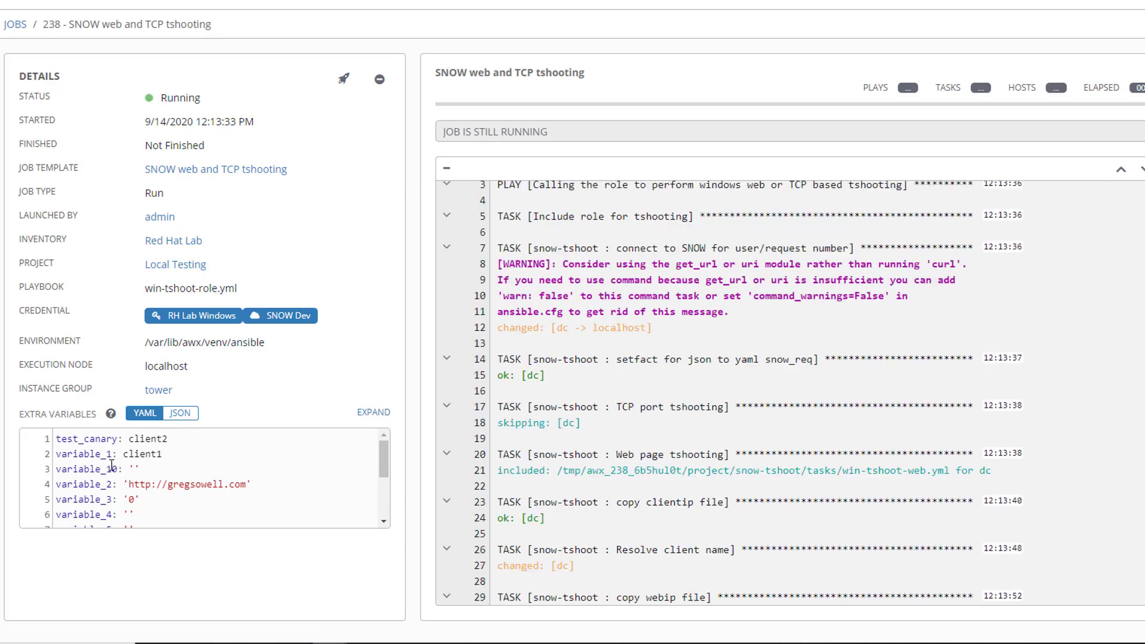
double_click(141, 453)
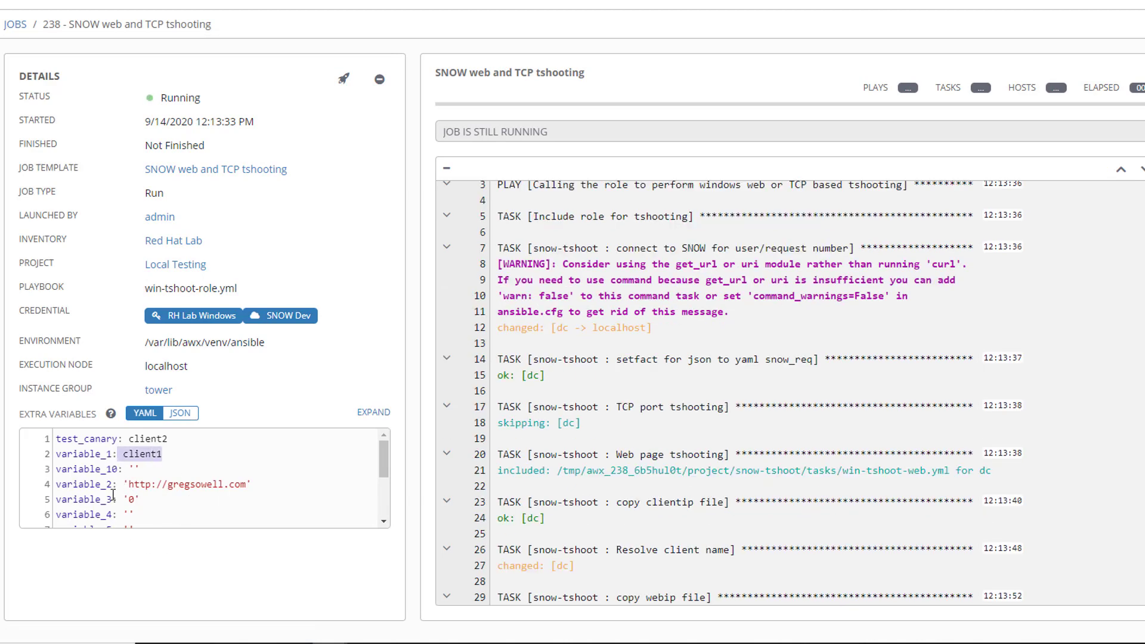
double_click(187, 483)
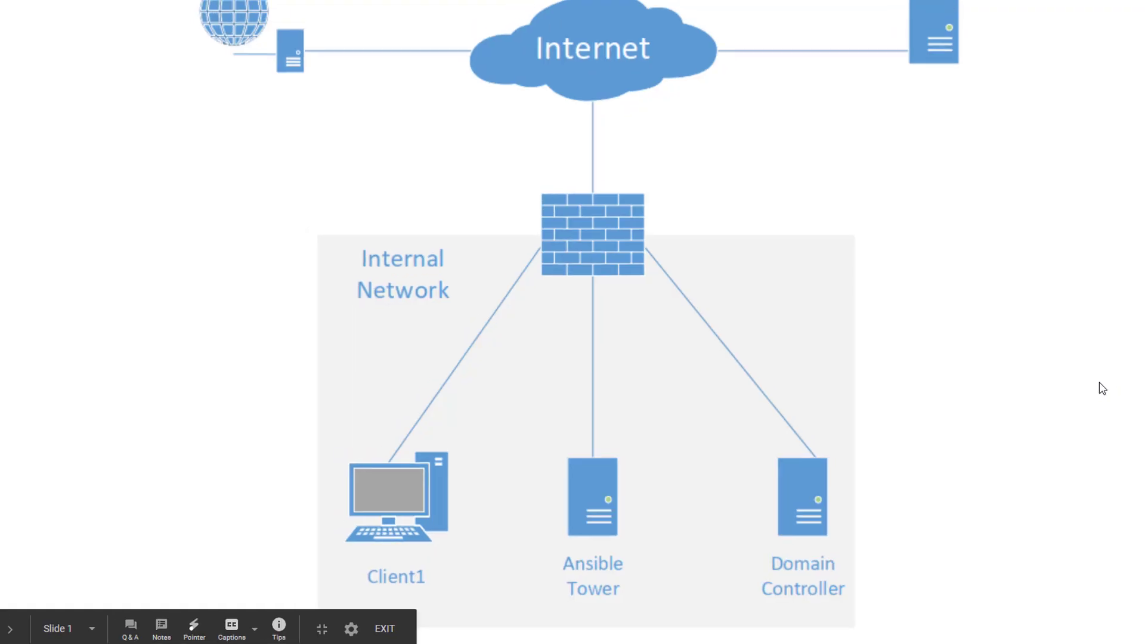
key(Escape)
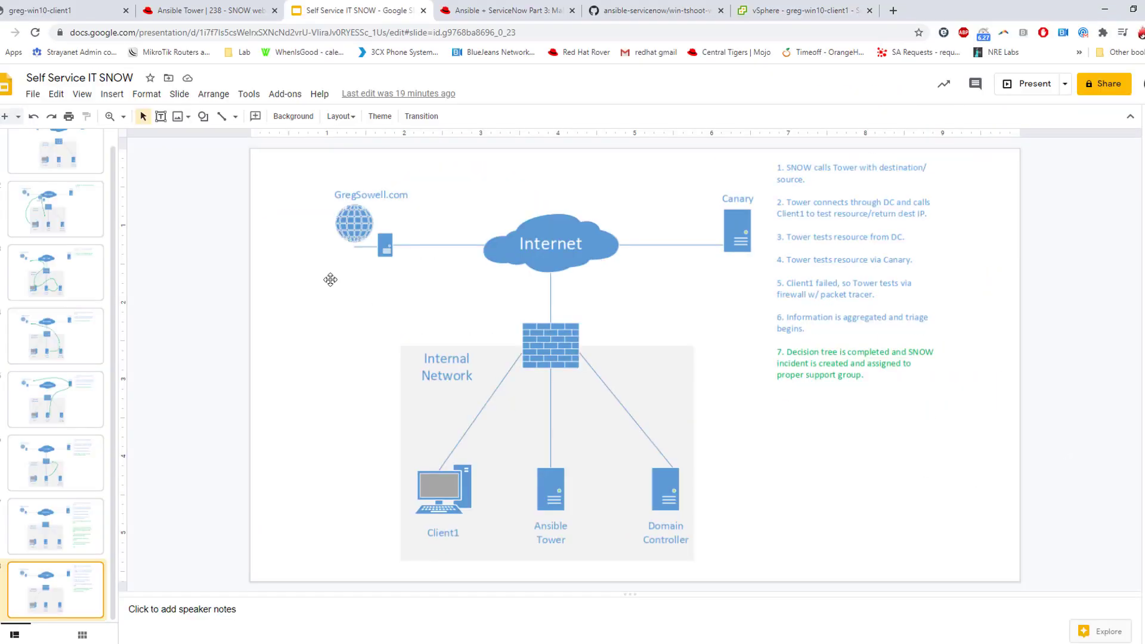
mouse_move(207, 11)
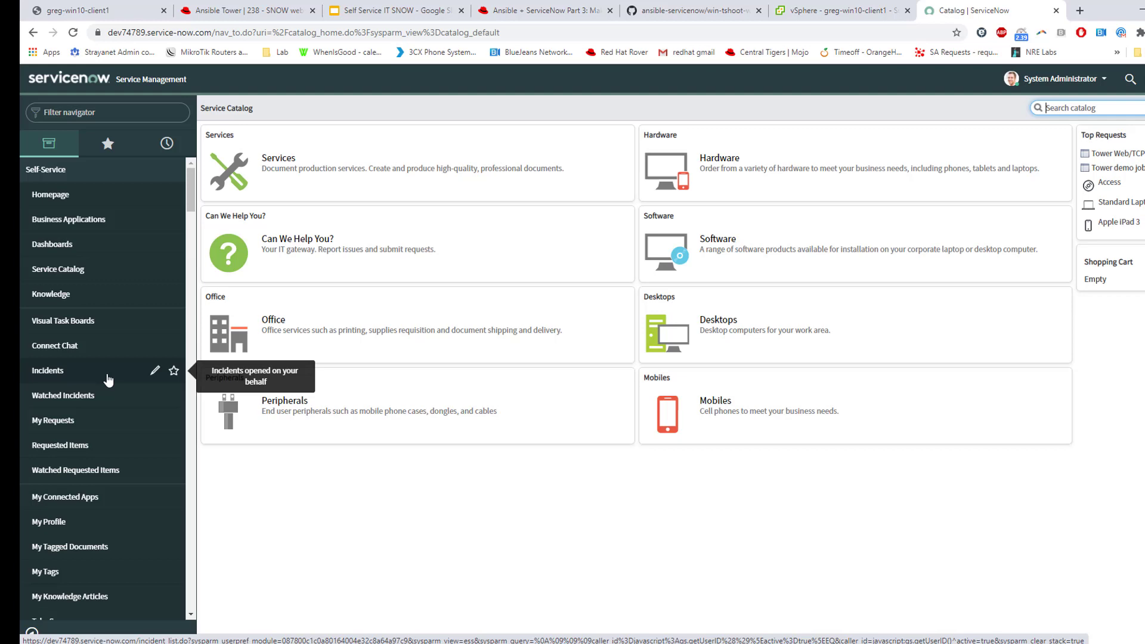
Show all incidents with the Caller and Active filter conditions removed
click(48, 370)
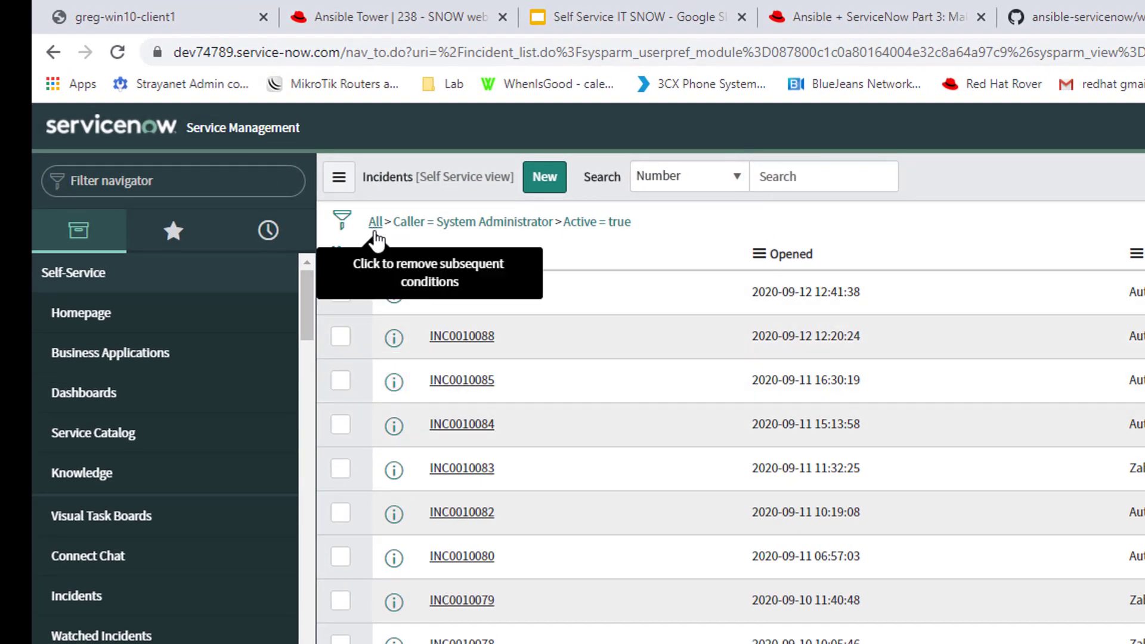
click(376, 221)
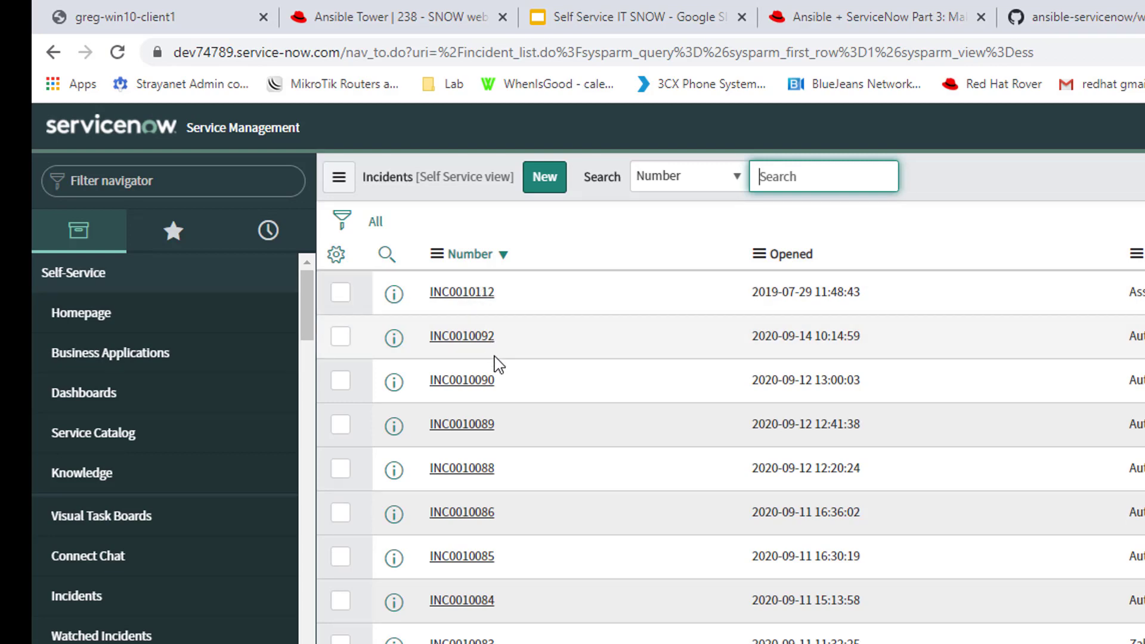
mouse_move(462, 338)
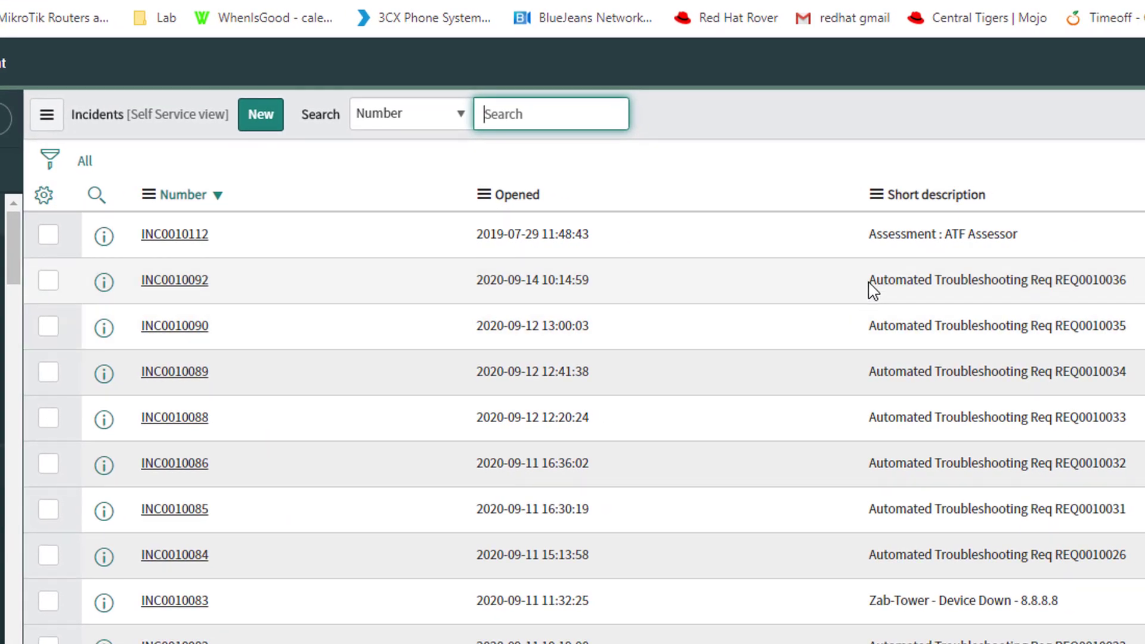
Select the 'Automated Troubleshooting Req REQ0010036' description and go into incident INC0010092
double_click(935, 279)
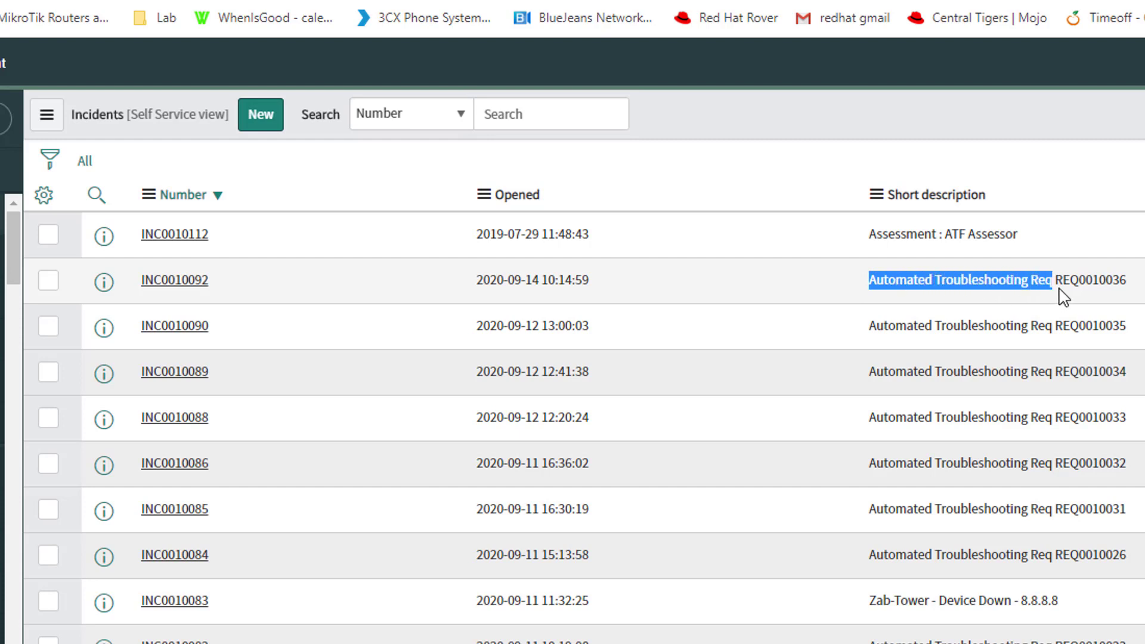
double_click(959, 279)
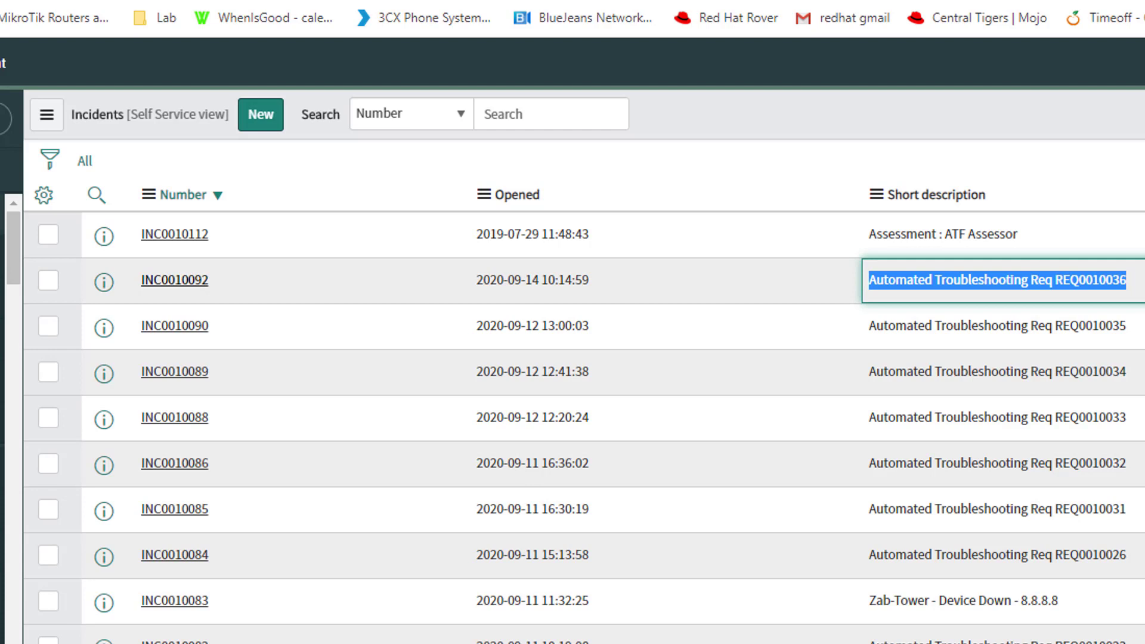
click(174, 279)
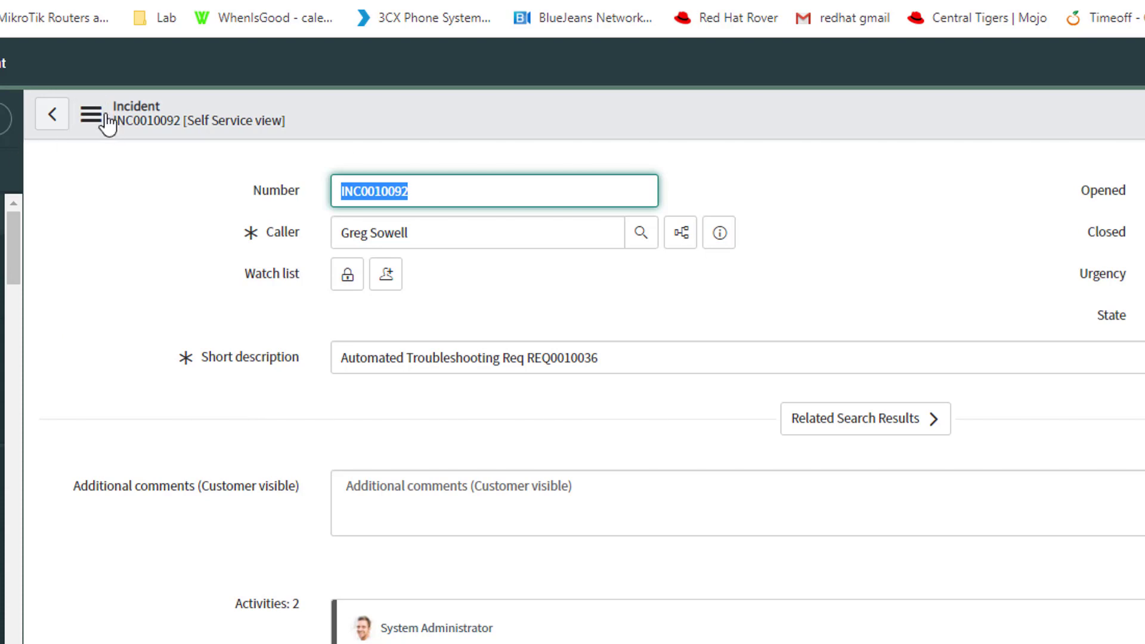
Switch INC0010092 to Default view and reveal the 'Automation shows client fails' activity comment
click(91, 114)
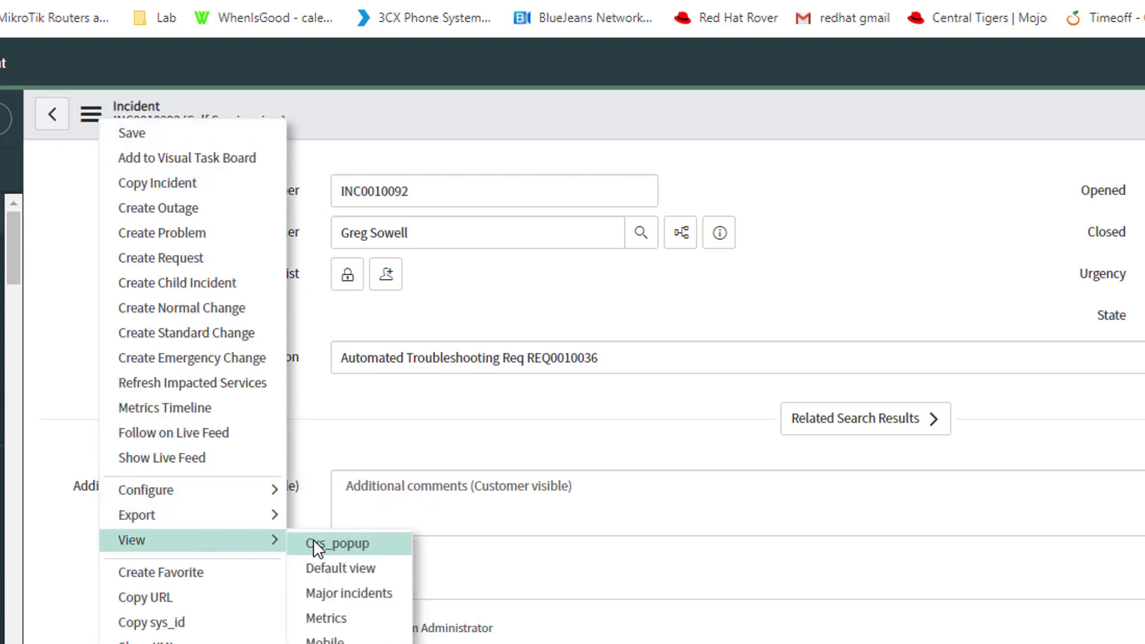
mouse_move(349, 592)
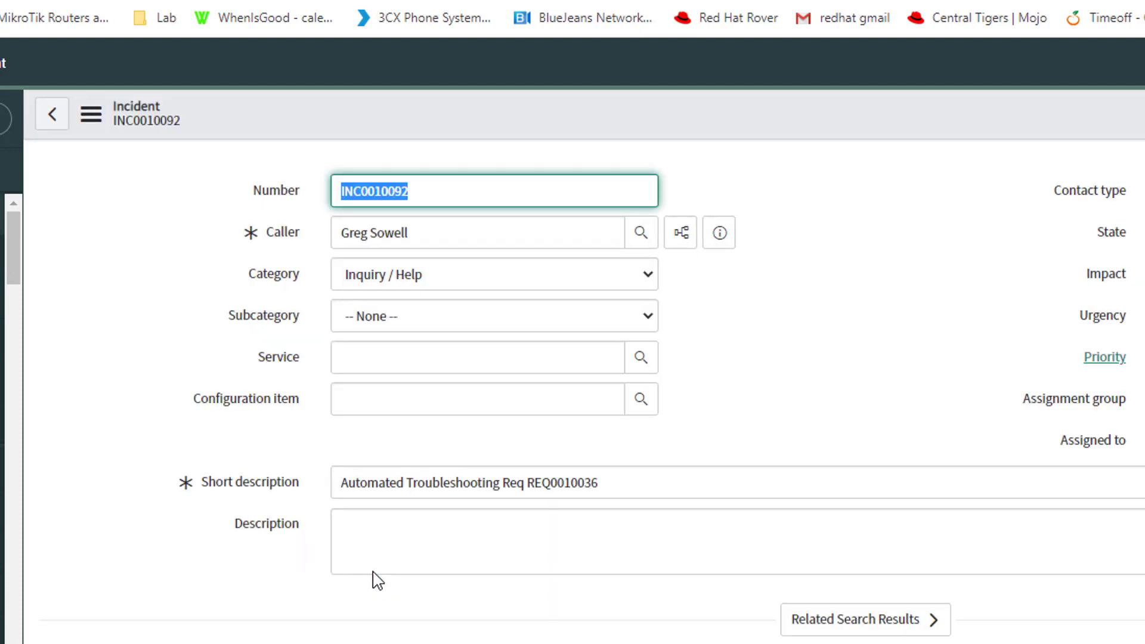
scroll(down, 3)
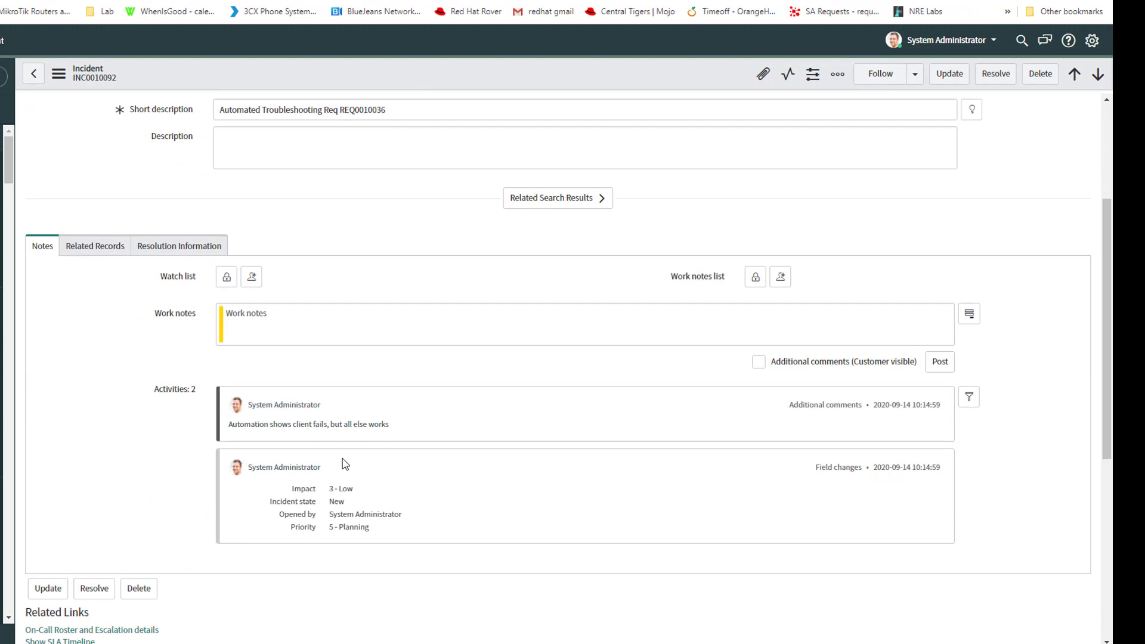
drag(275, 425, 389, 424)
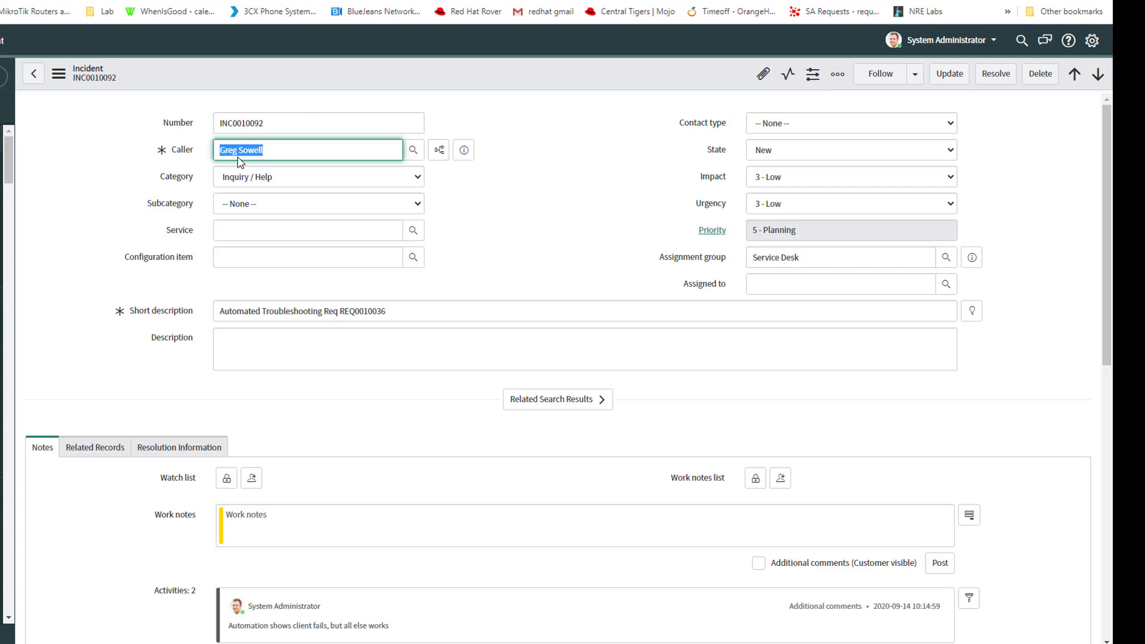
mouse_move(566, 241)
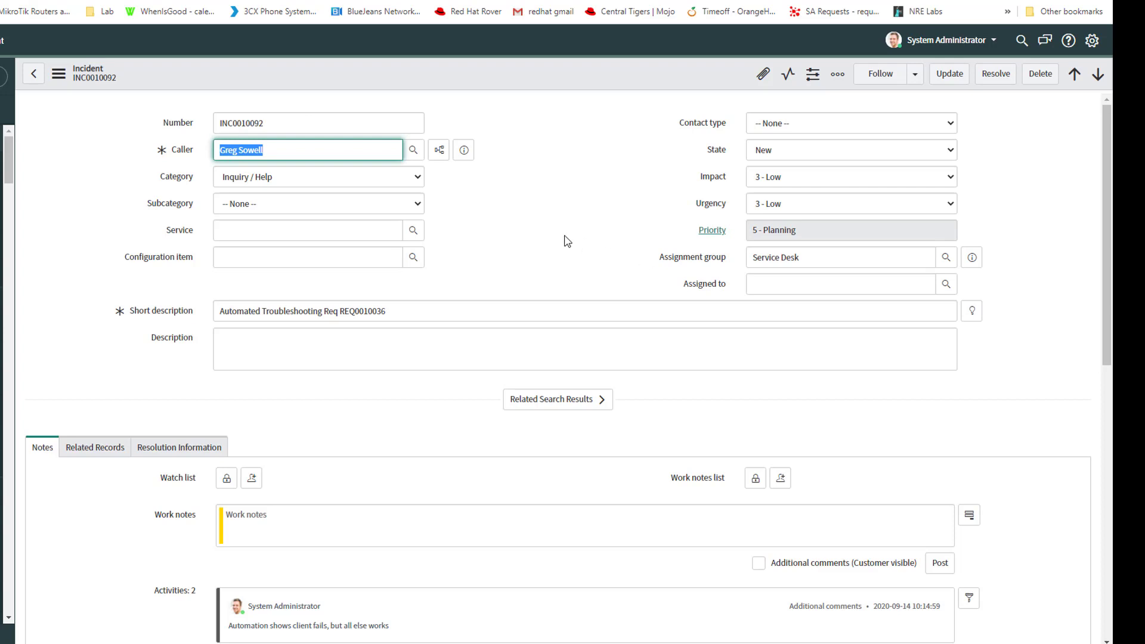
click(851, 230)
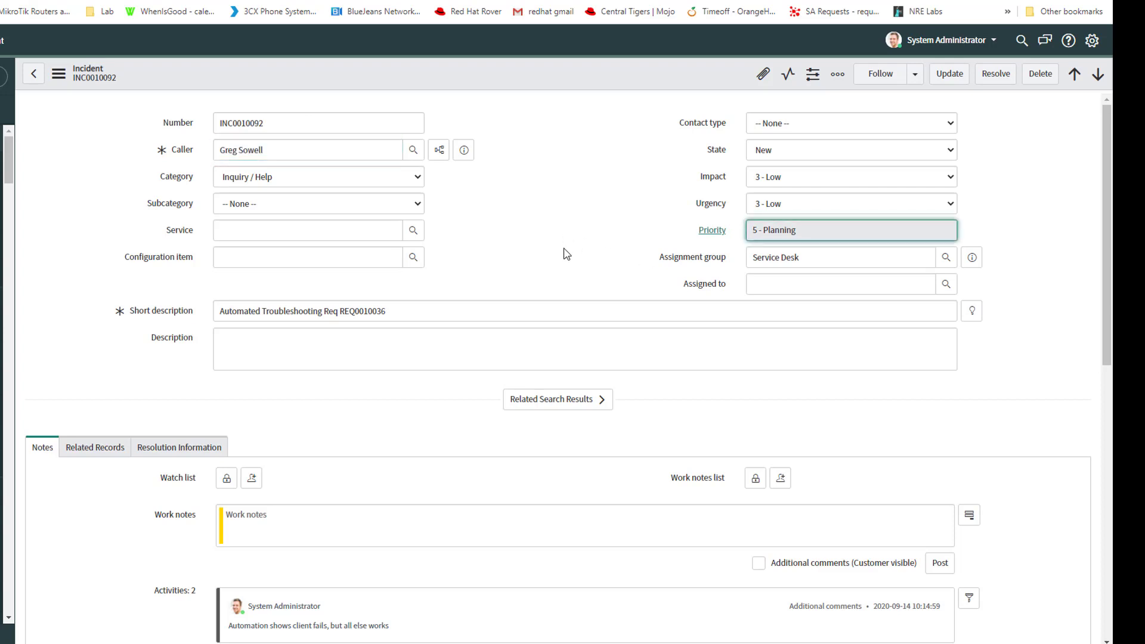